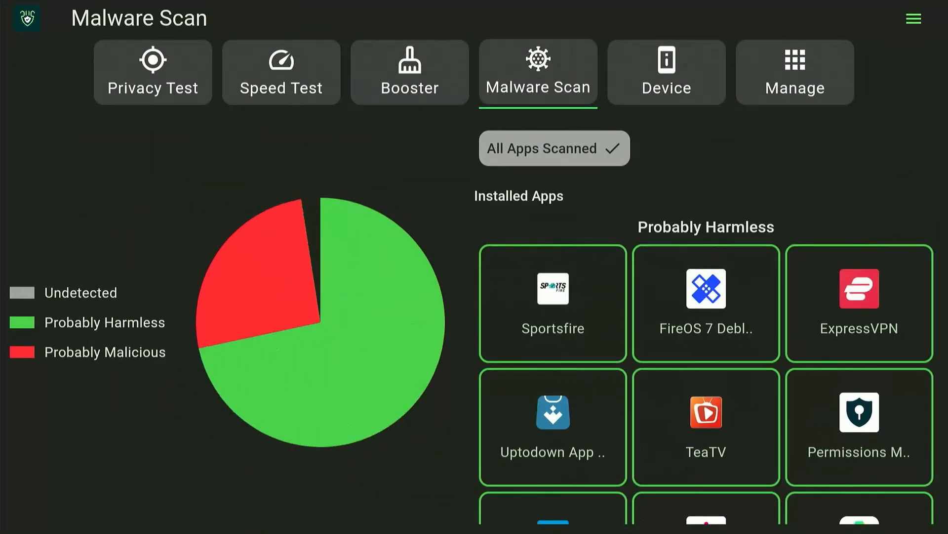
Tour DefSquid's Privacy Test, Booster and Manage screens, scrolling the app list down to Hulu.
{"action": "left_click", "coordinate": [152, 73]}
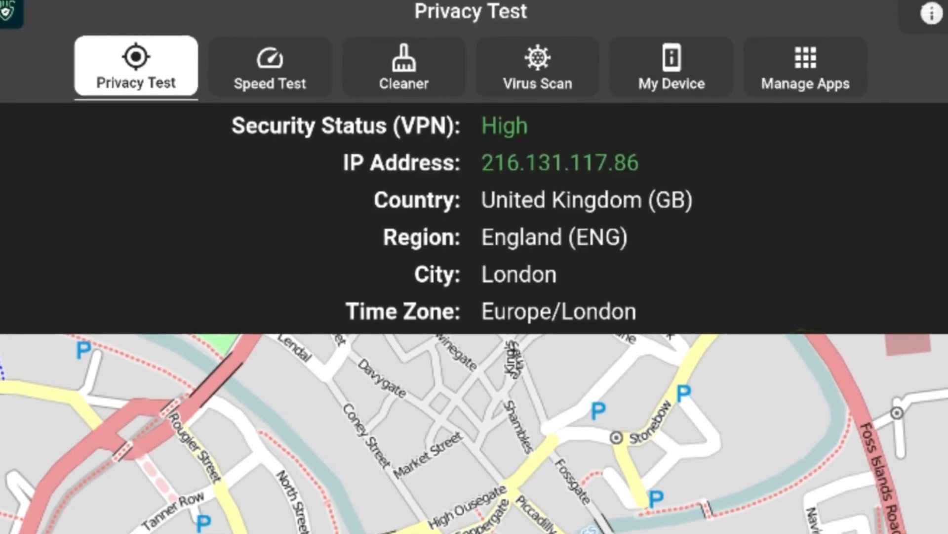
{"action": "left_click", "coordinate": [403, 66]}
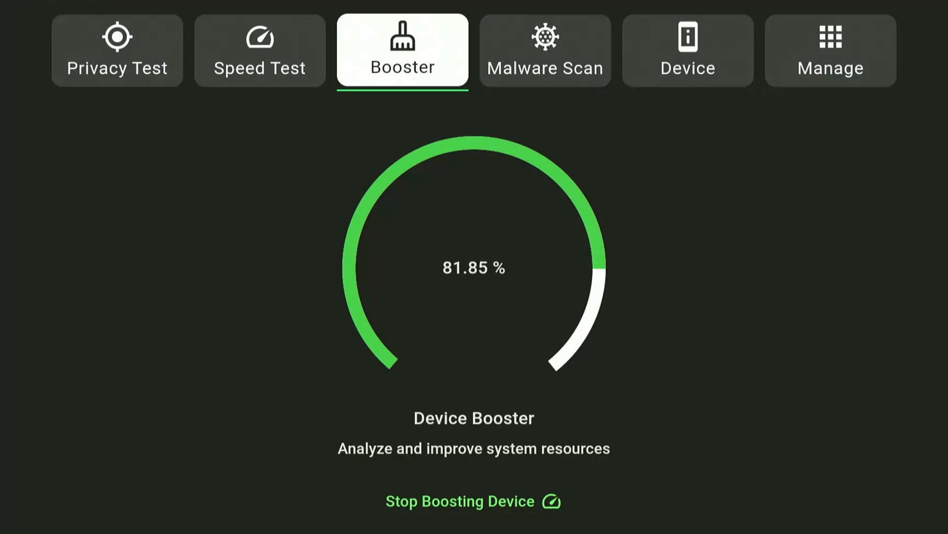
{"action": "left_click", "coordinate": [829, 50]}
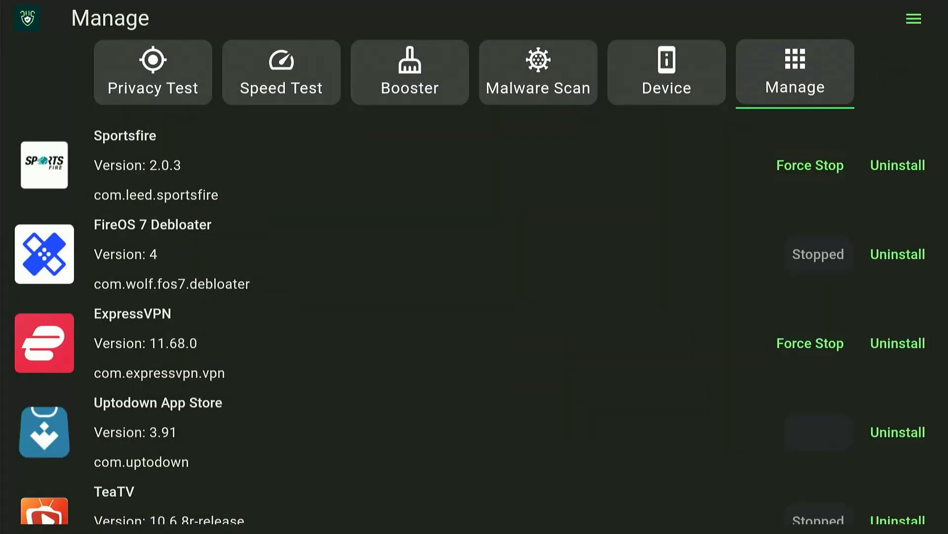
{"action": "scroll", "scroll_direction": "down", "scroll_amount": 3}
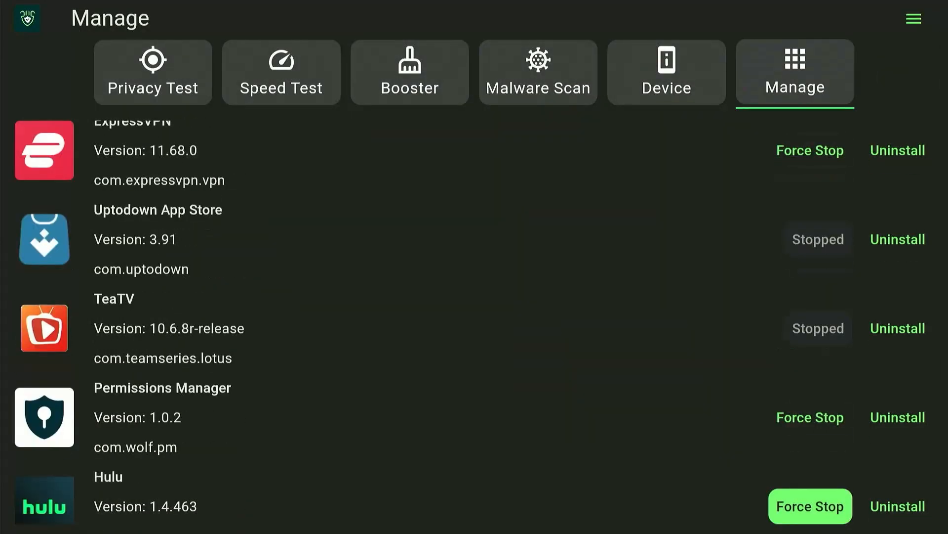
{"action": "left_click", "coordinate": [281, 72]}
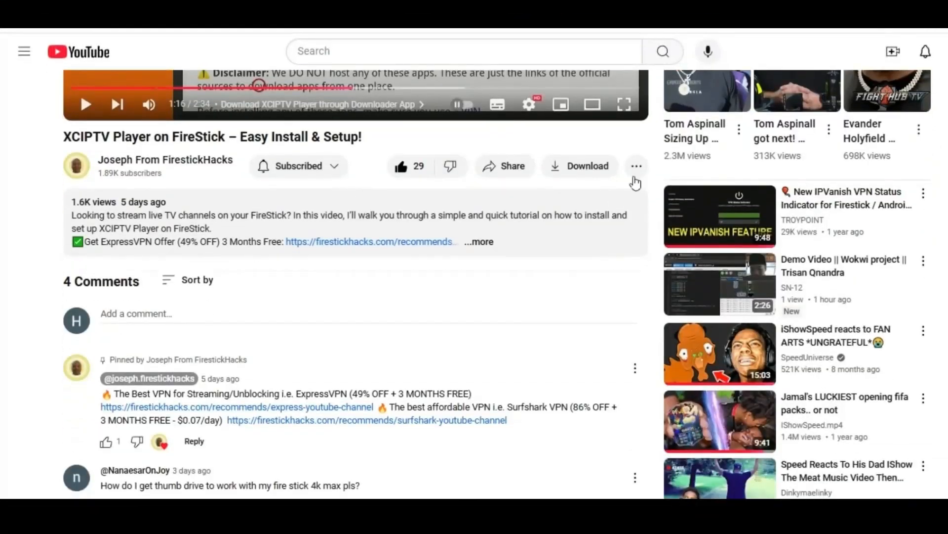
Send the video's creator a US$5.00 Super Thanks from the more-actions menu.
{"action": "left_click", "coordinate": [636, 166]}
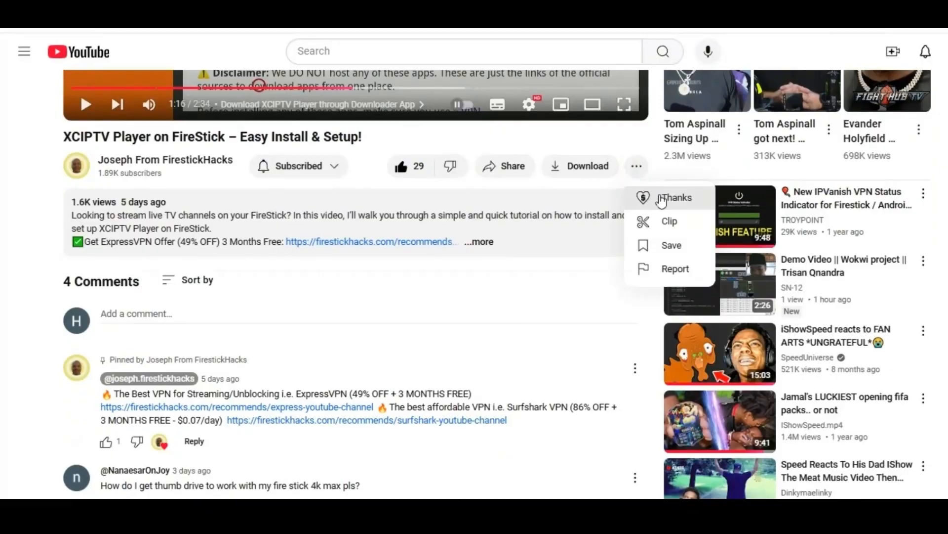
{"action": "left_click", "coordinate": [675, 198]}
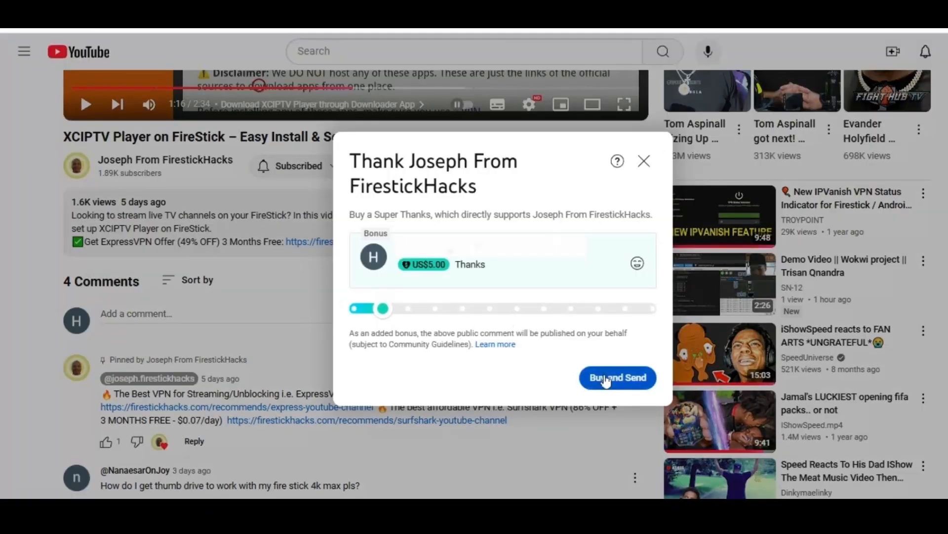
{"action": "left_click", "coordinate": [617, 377]}
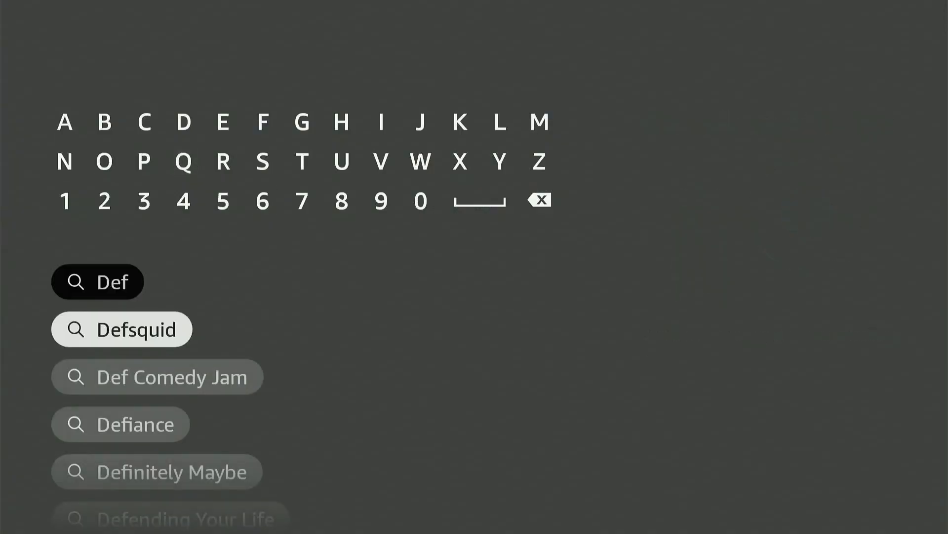
Find DefSquid in the Fire TV Appstore via search and launch the installed app.
{"action": "left_click", "coordinate": [121, 329]}
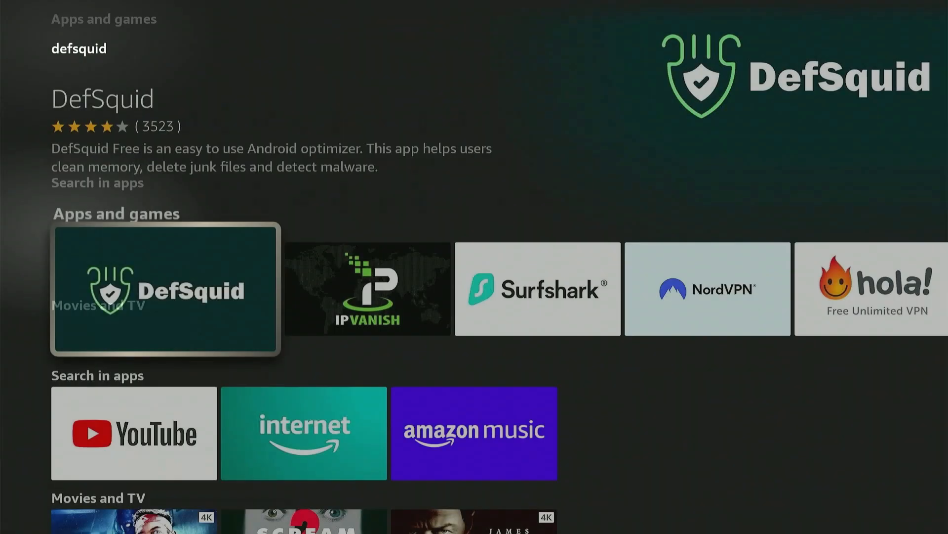
{"action": "left_click", "coordinate": [165, 287]}
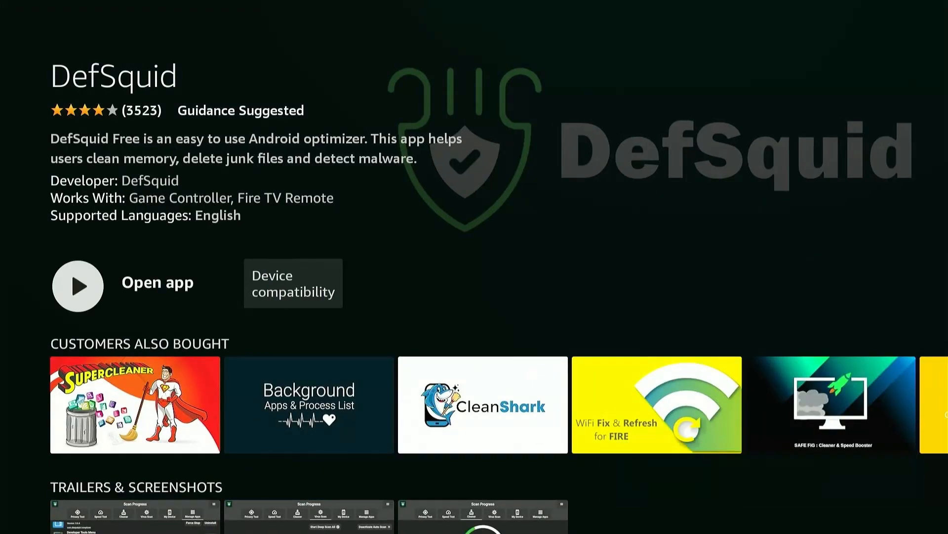
{"action": "left_click", "coordinate": [77, 286]}
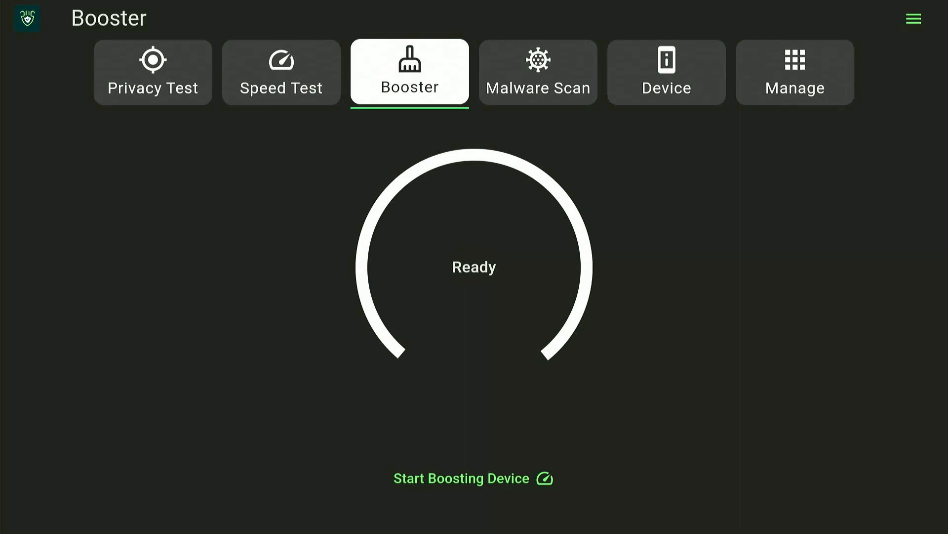
{"action": "left_click", "coordinate": [152, 71]}
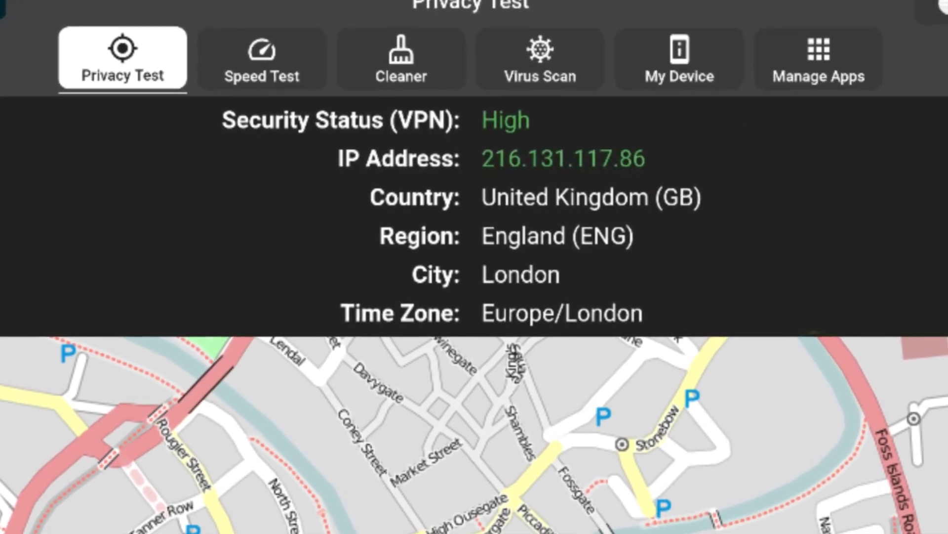
{"action": "left_click", "coordinate": [262, 59]}
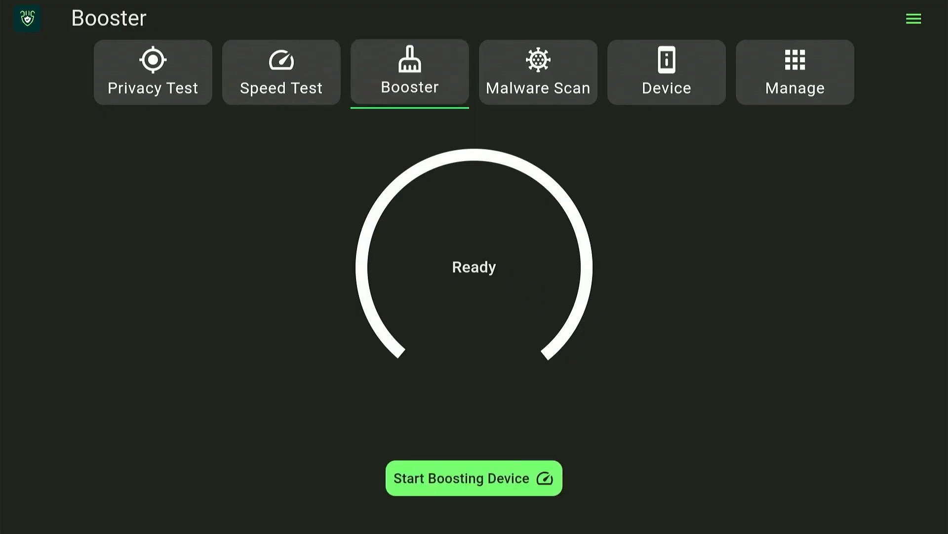
Run the device boost to completion with 31 optimizations, then move to Malware Scan.
{"action": "left_click", "coordinate": [473, 477]}
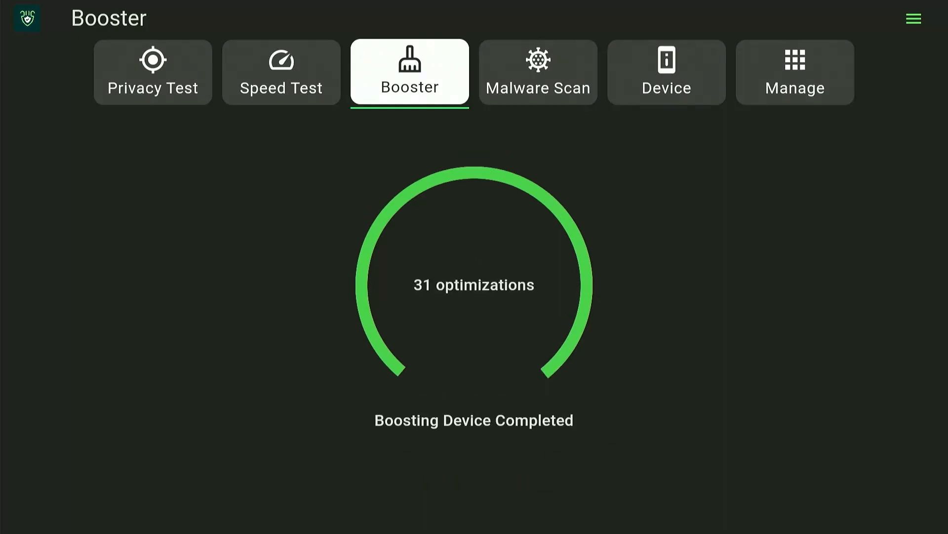
{"action": "left_click", "coordinate": [538, 72]}
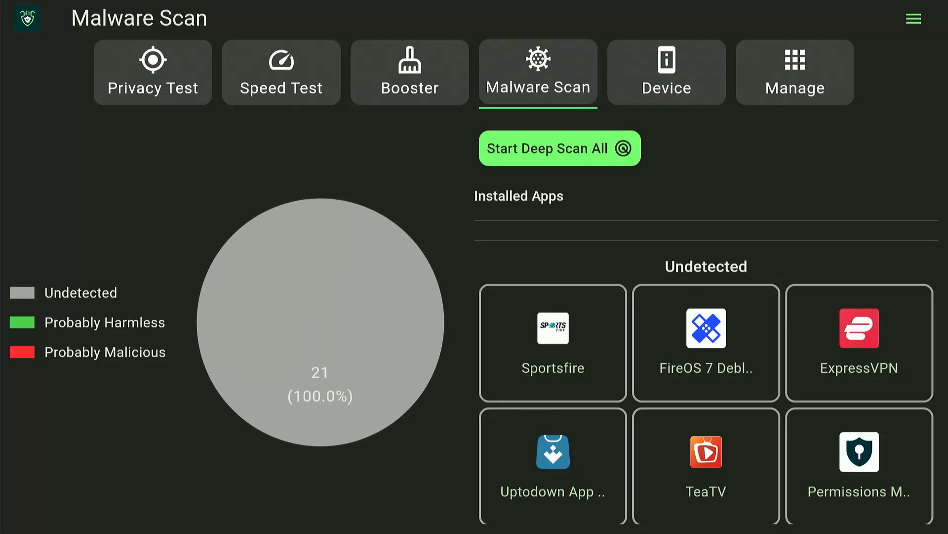
Run a deep malware scan of all 21 installed apps, then move to the Device section.
{"action": "left_click", "coordinate": [559, 148]}
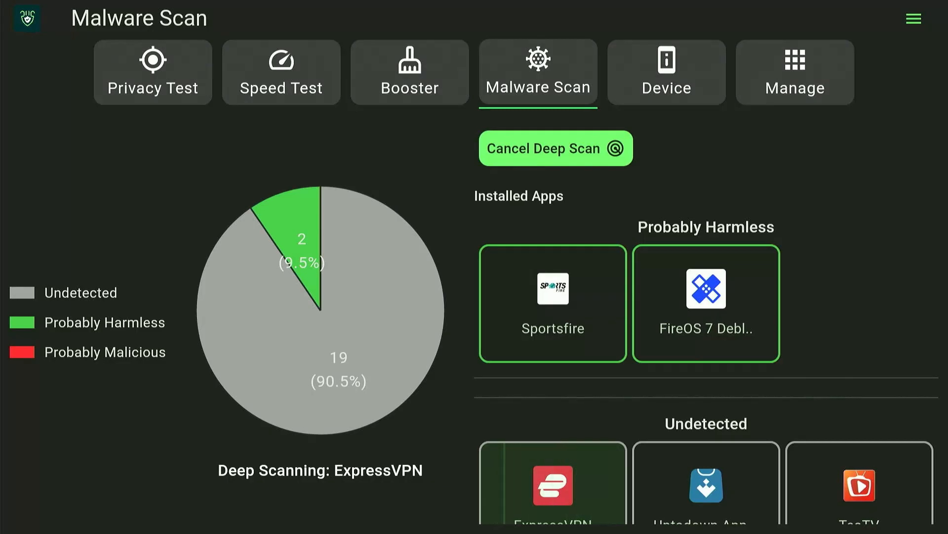
{"action": "left_click", "coordinate": [666, 72]}
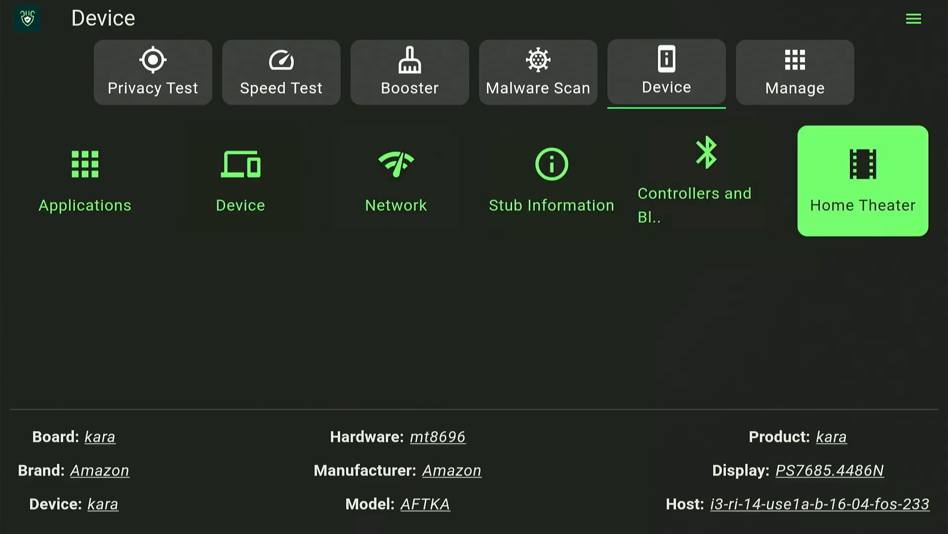
In the Manage list, locate APKPure and force-stop it.
{"action": "left_click", "coordinate": [794, 72]}
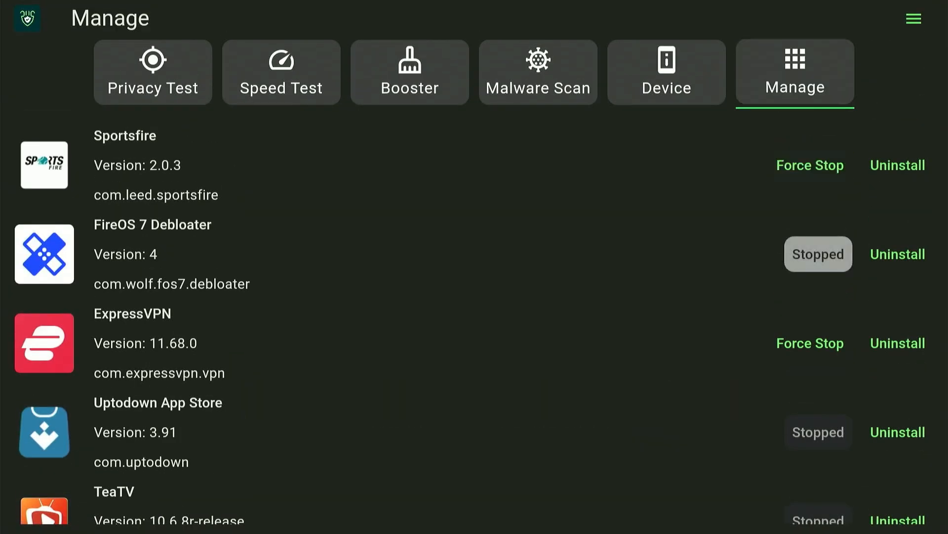
{"action": "scroll", "scroll_direction": "down", "scroll_amount": 3}
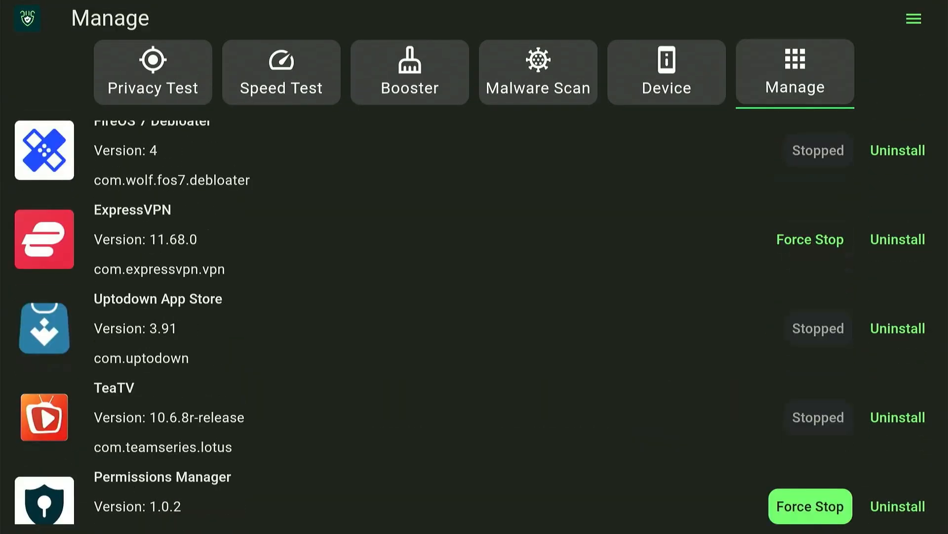
{"action": "scroll", "scroll_direction": "down", "scroll_amount": 3}
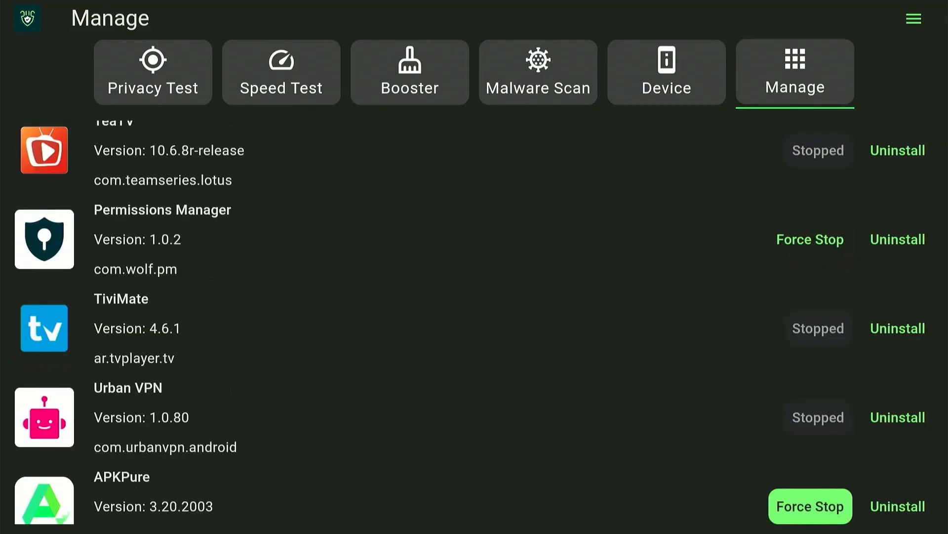
{"action": "scroll", "scroll_direction": "down", "scroll_amount": 3}
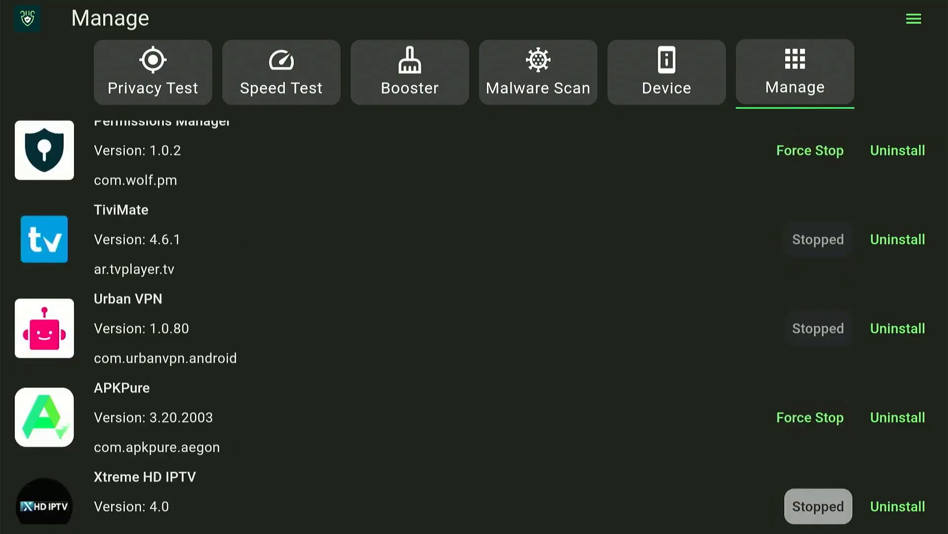
{"action": "left_click", "coordinate": [810, 417]}
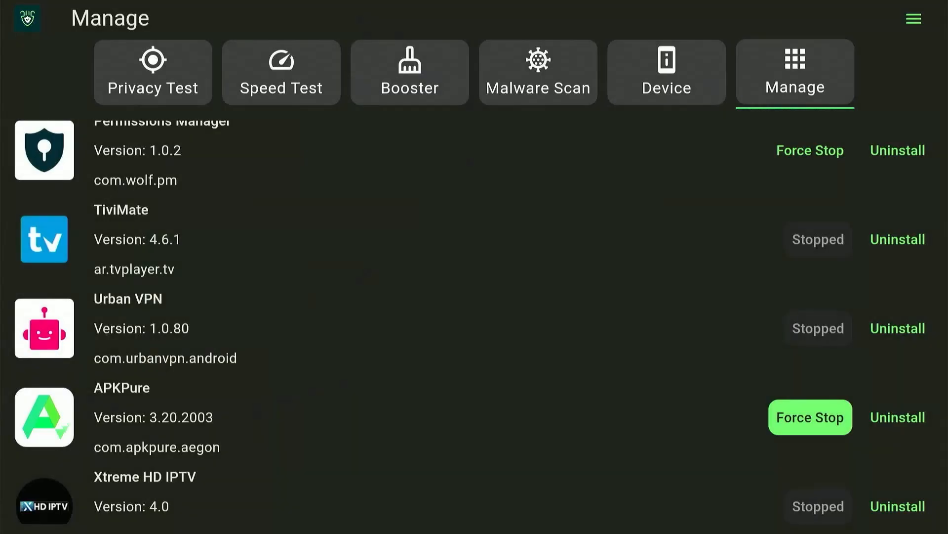
{"action": "left_click", "coordinate": [809, 416]}
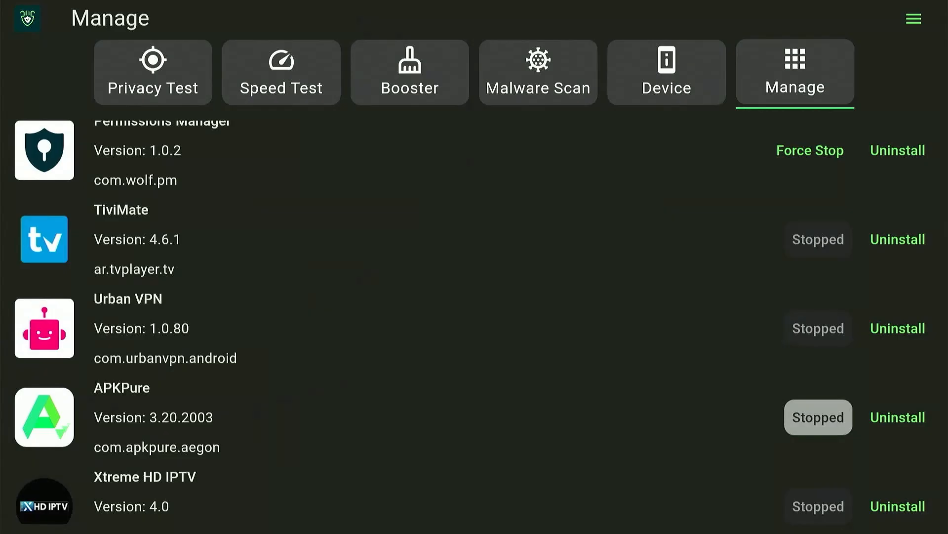
{"action": "scroll", "scroll_direction": "down", "scroll_amount": 3}
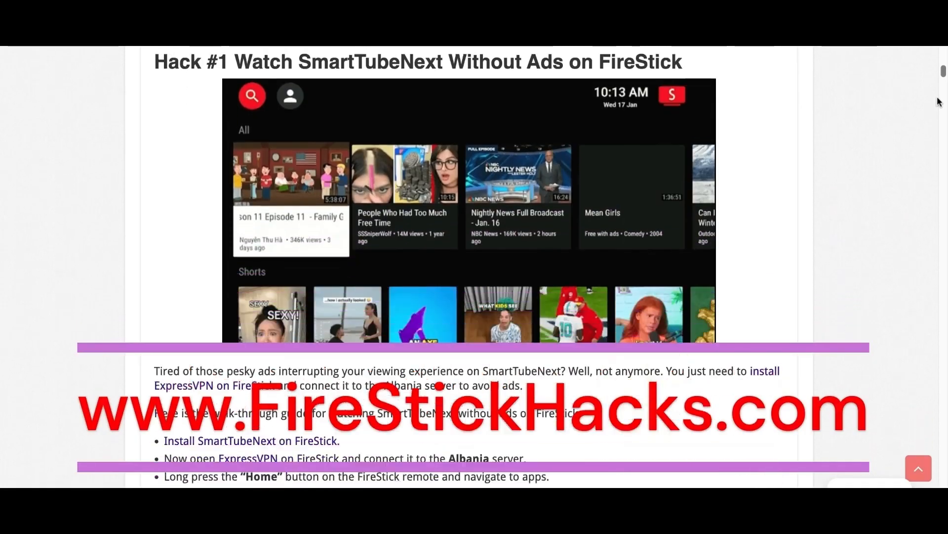
Browse the FireStickHacks.com article and subscribe to the FirestickHacks YouTube channel.
{"action": "scroll", "scroll_direction": "down", "scroll_amount": 3}
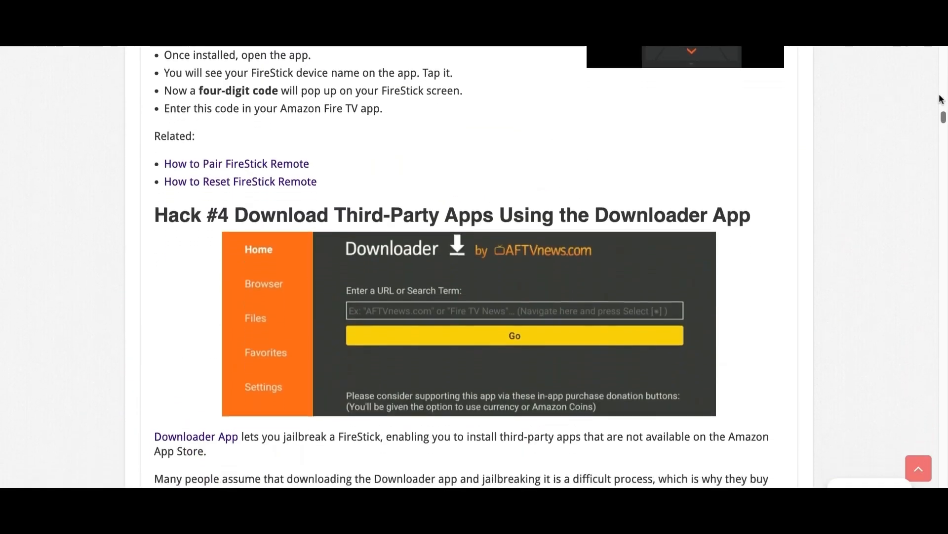
{"action": "scroll", "scroll_direction": "down", "scroll_amount": 3}
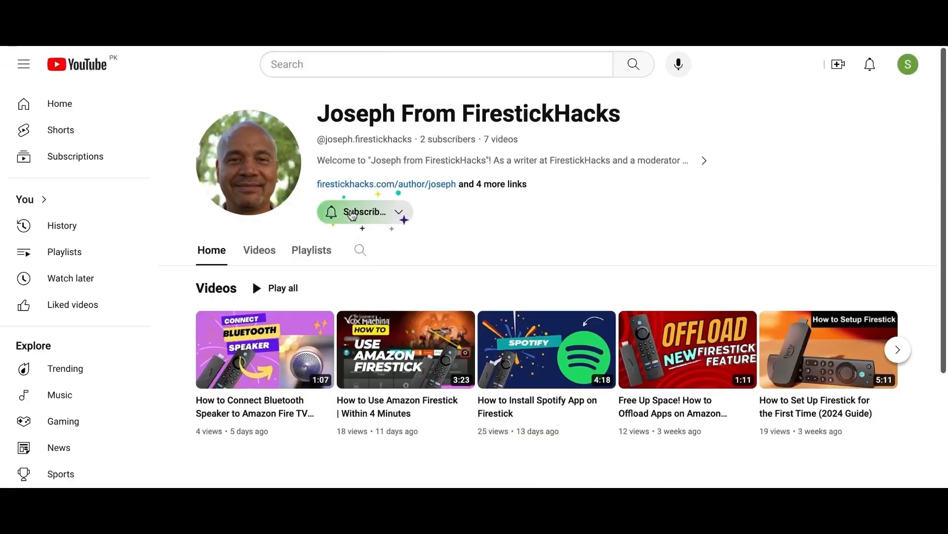
{"action": "left_click", "coordinate": [362, 212]}
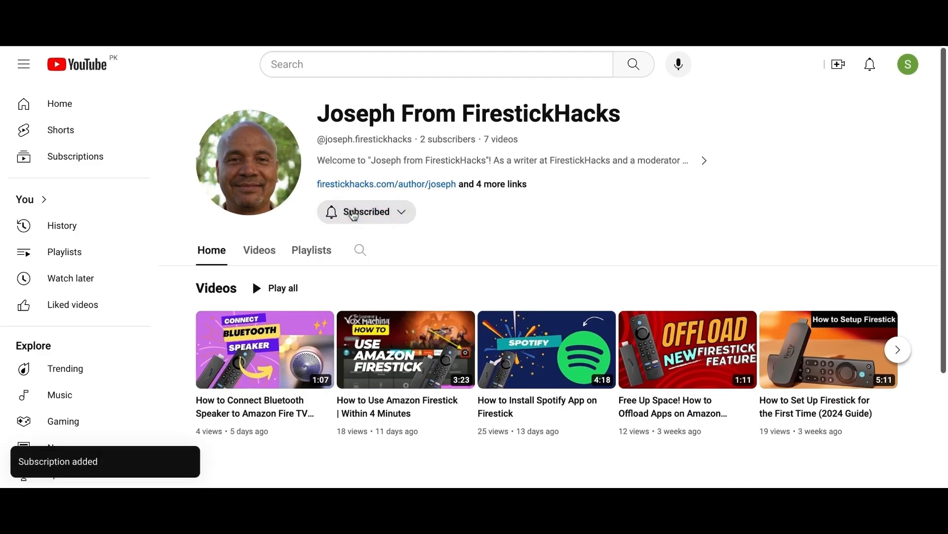